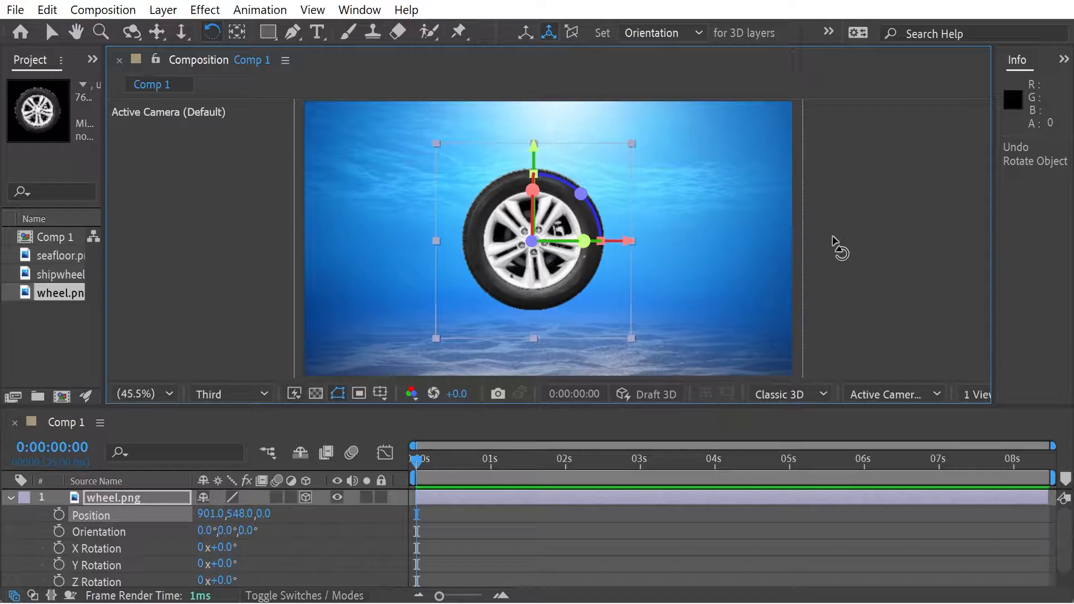
pyautogui.moveTo(525, 32)
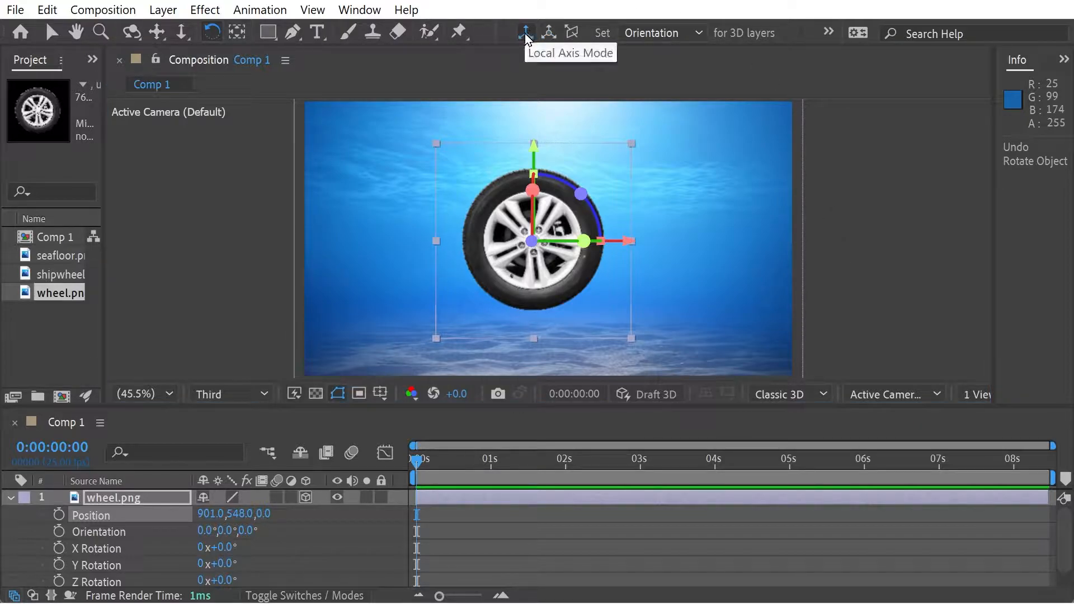
pyautogui.moveTo(572, 33)
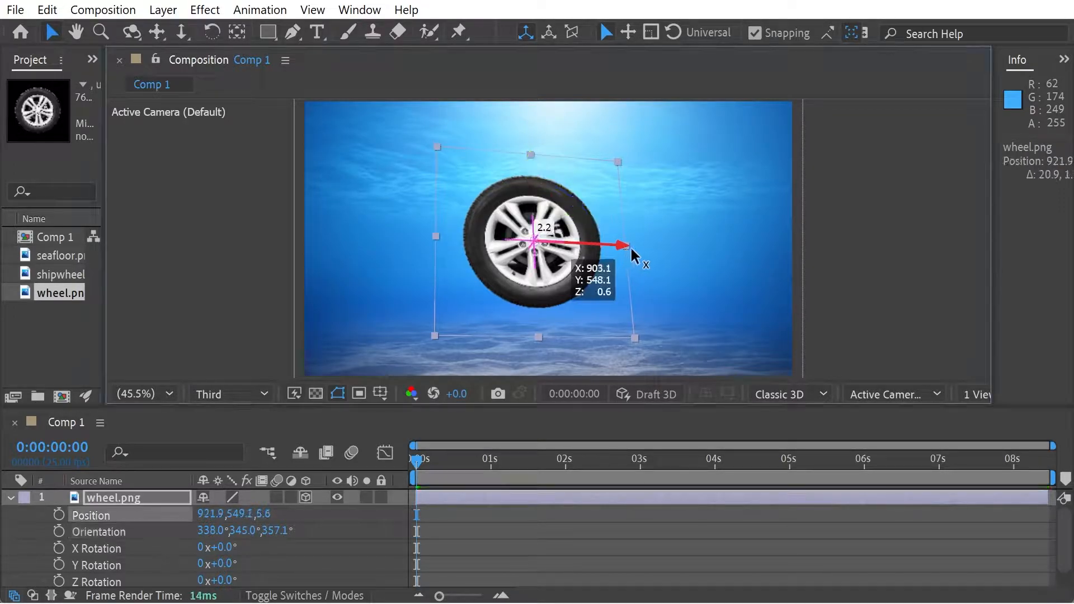
# Slide the wheel right along its own local X axis, nudging it back slightly to settle it
pyautogui.moveTo(620, 245); pyautogui.dragTo(649, 246)
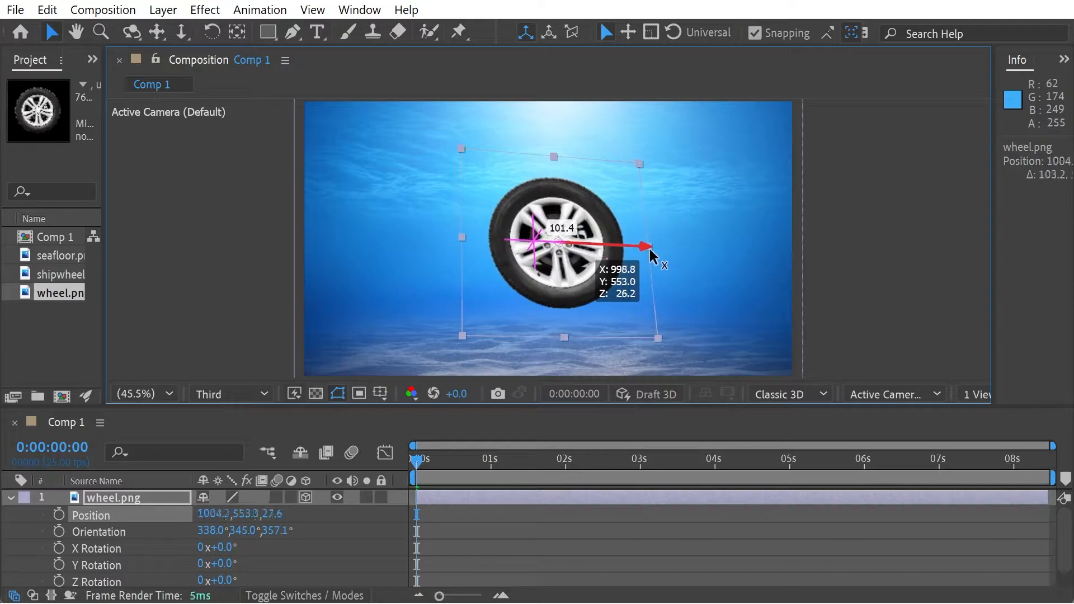
pyautogui.moveTo(649, 246); pyautogui.dragTo(641, 246)
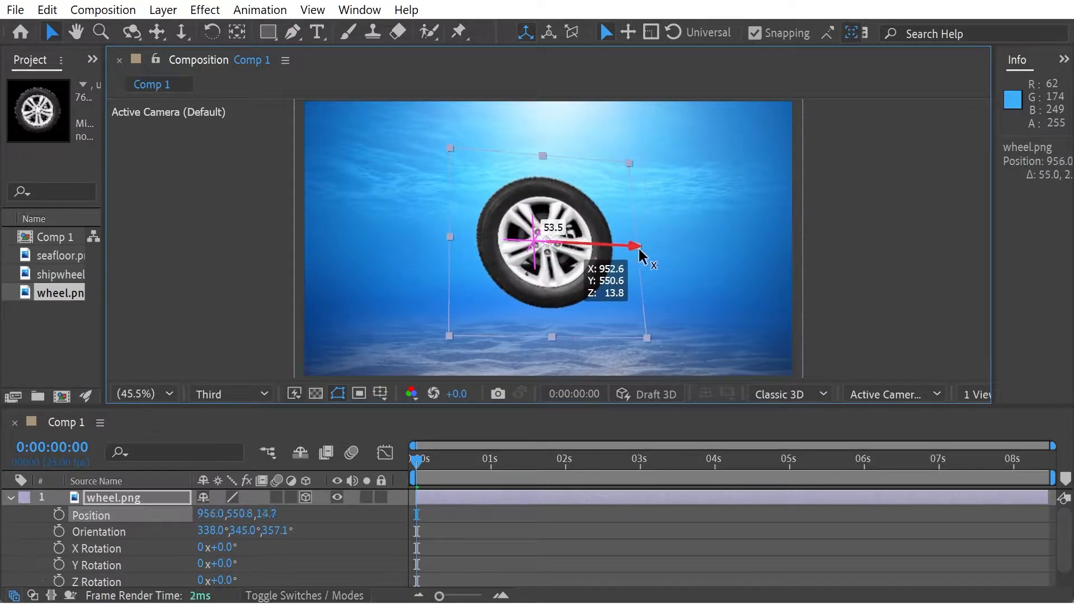
pyautogui.moveTo(604, 247); pyautogui.dragTo(640, 245)
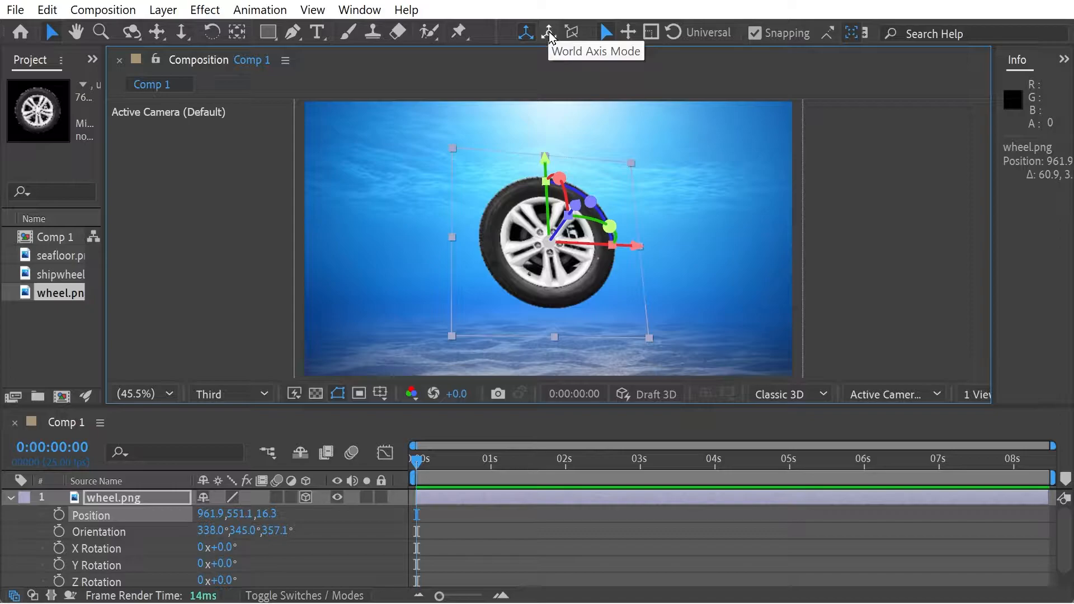
# With the gizmo on world/view axes, move the wheel right, raise it, then shift it left of centre
pyautogui.click(549, 32)
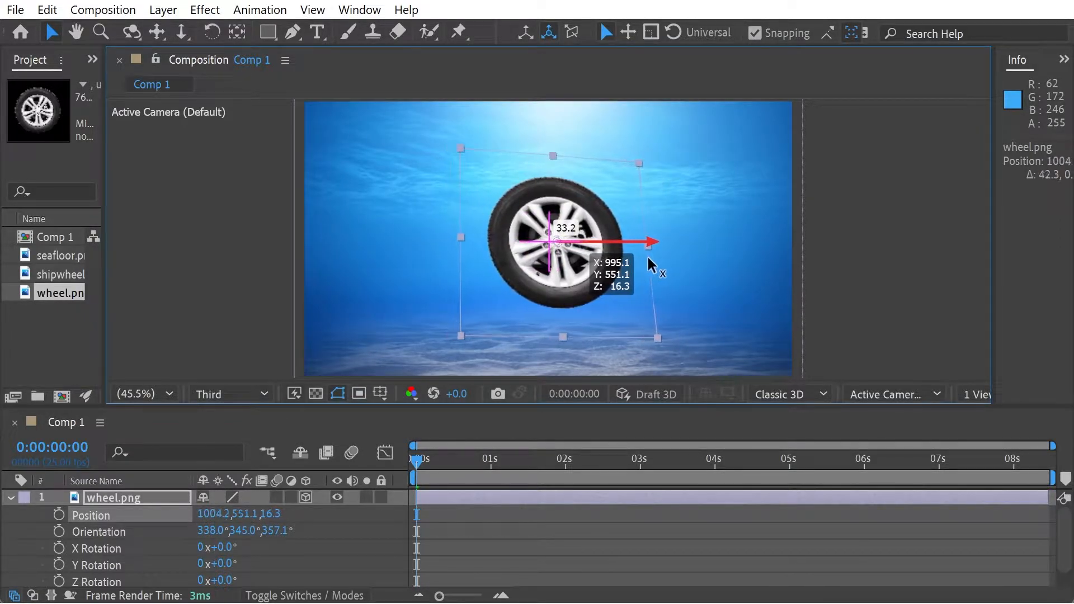
pyautogui.moveTo(658, 242); pyautogui.dragTo(637, 242)
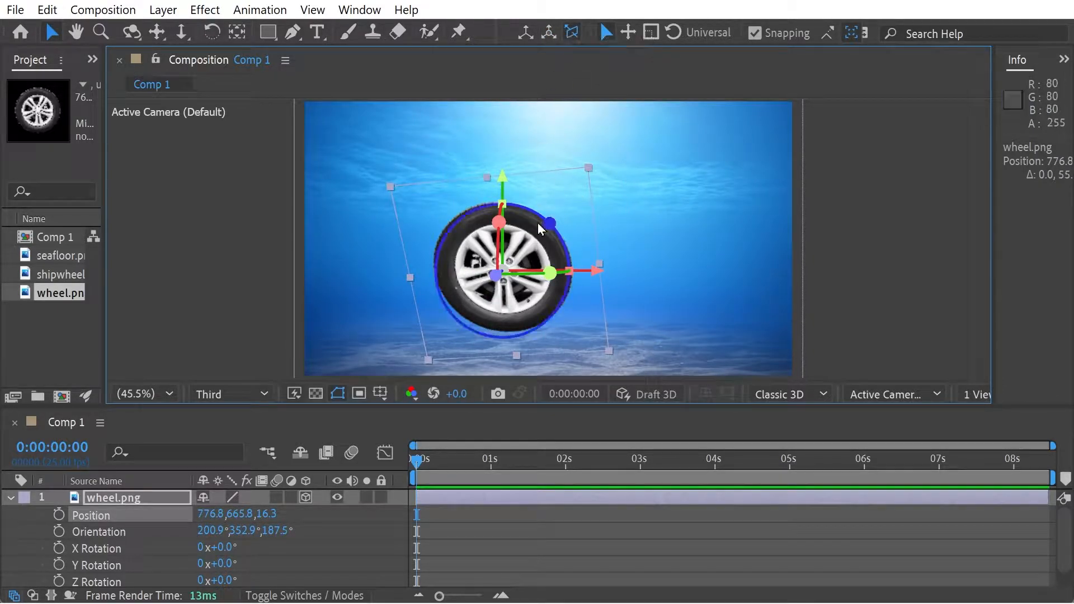
pyautogui.moveTo(502, 213); pyautogui.dragTo(502, 155)
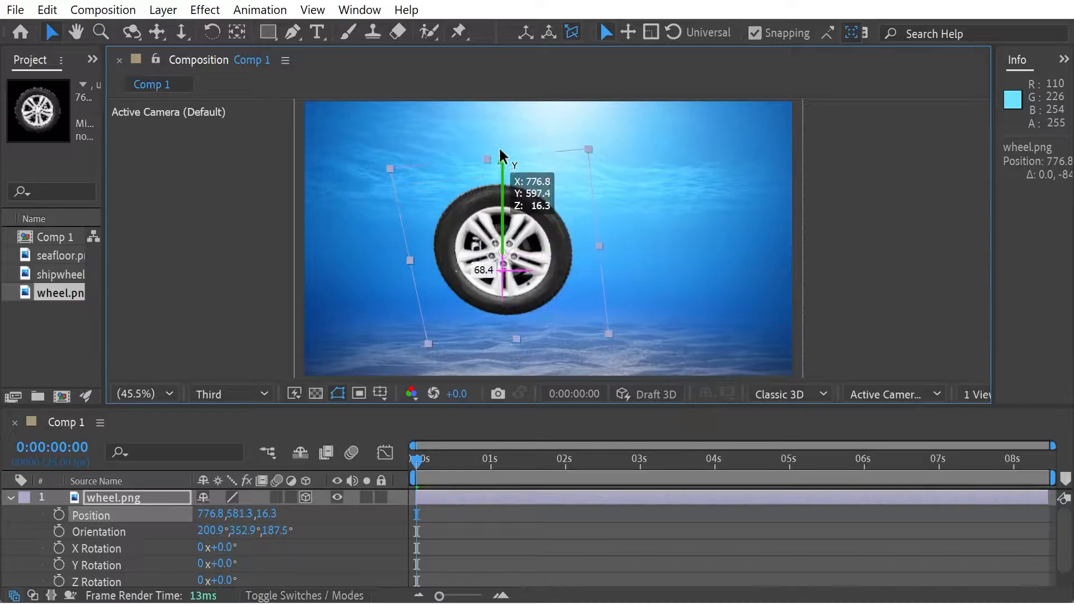
pyautogui.moveTo(504, 158); pyautogui.dragTo(501, 185)
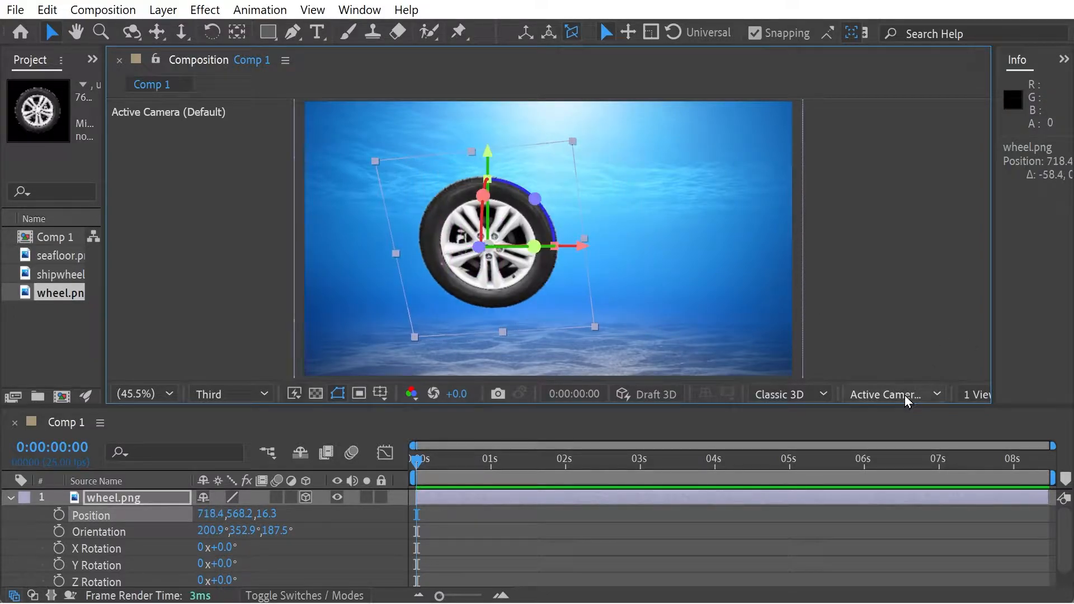
# Change the 3D View to Left to see the comp from the side
pyautogui.click(893, 394)
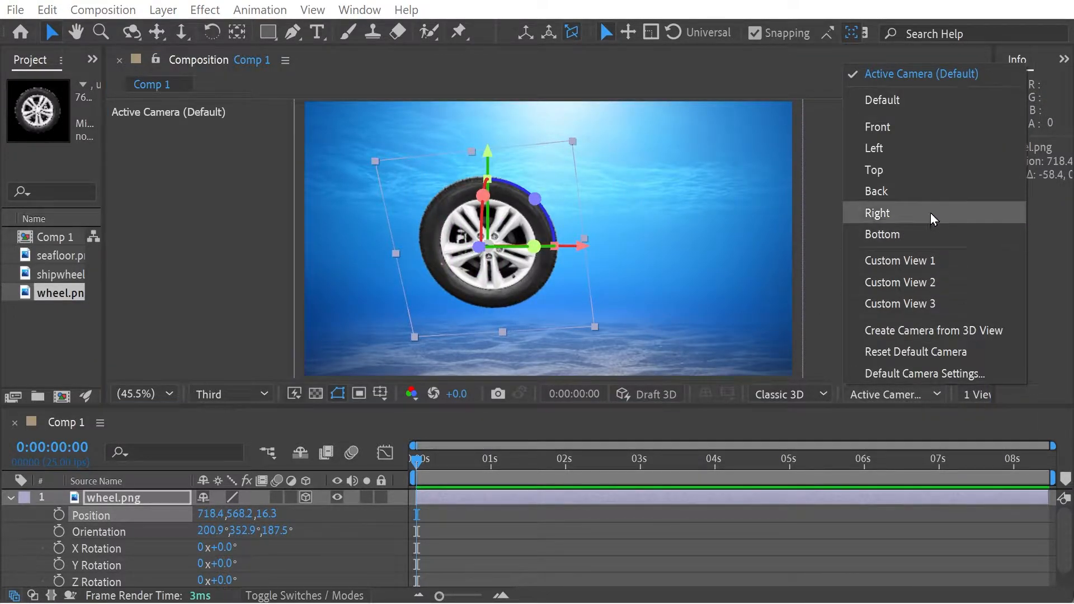
pyautogui.moveTo(874, 148)
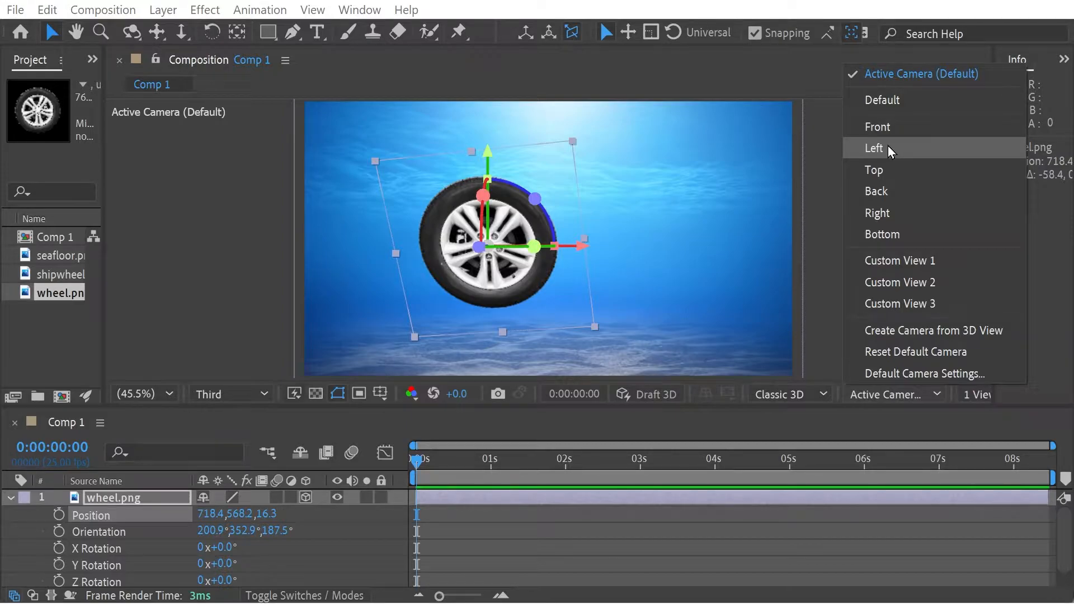
pyautogui.click(874, 147)
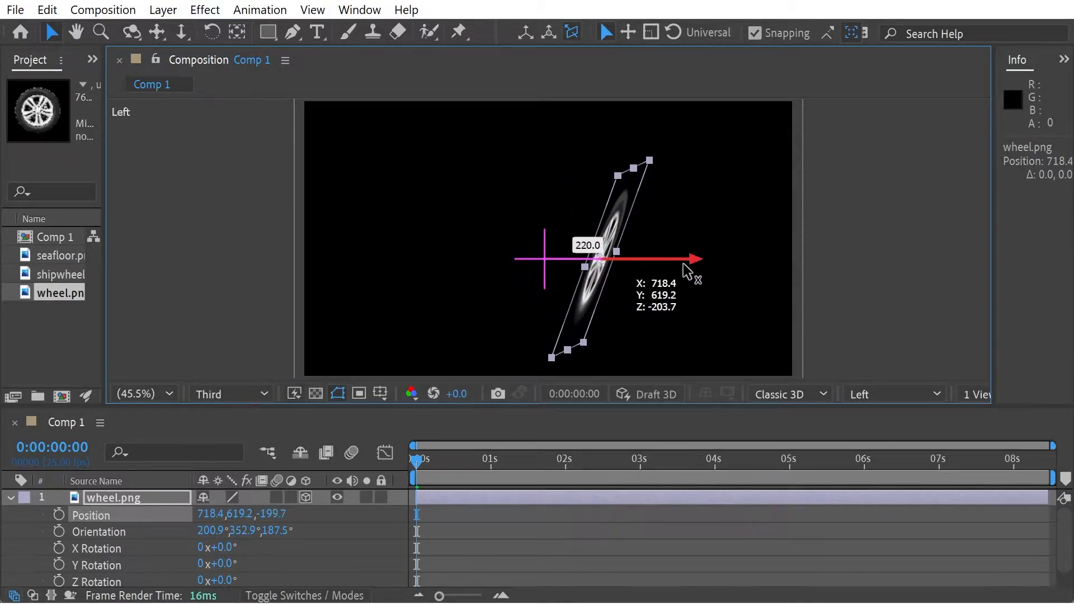
# Drag the wheel's Z-axis arrow repeatedly to push it further back in depth
pyautogui.moveTo(692, 258); pyautogui.dragTo(661, 259)
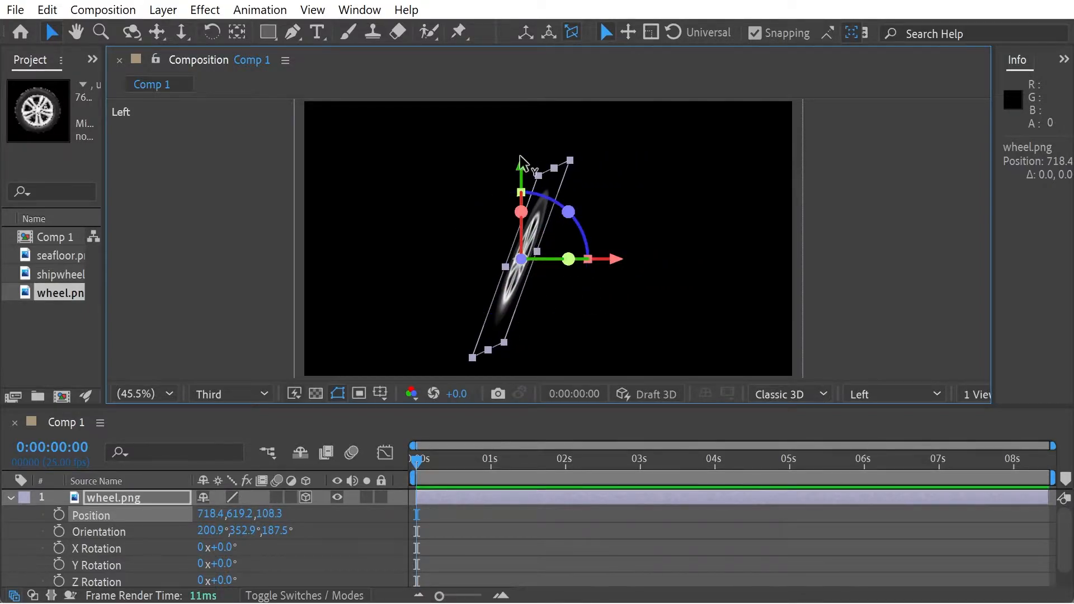
pyautogui.moveTo(523, 199); pyautogui.dragTo(521, 161)
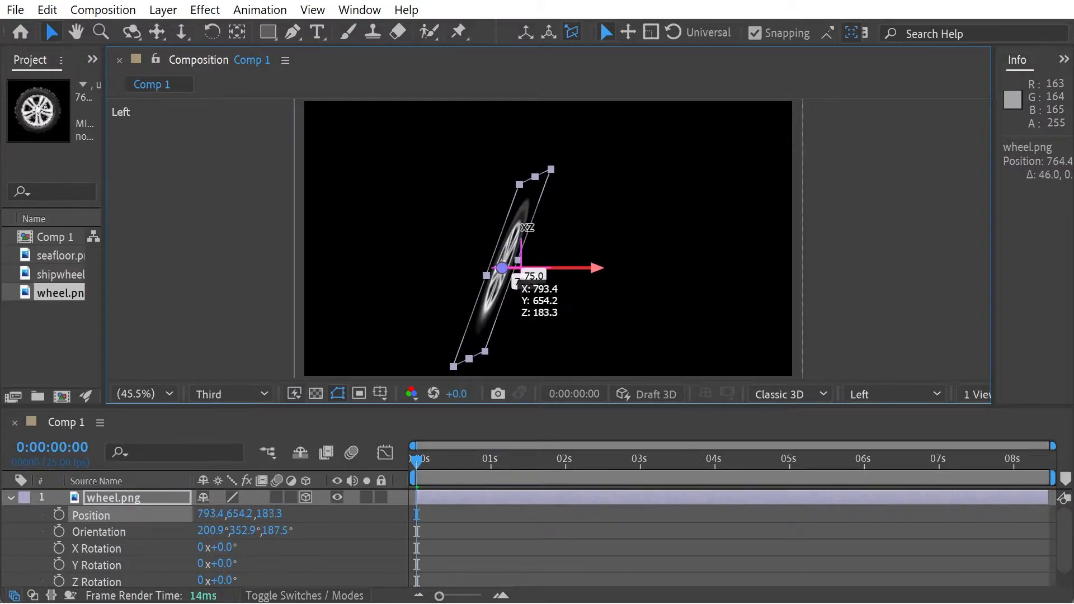
pyautogui.moveTo(502, 268); pyautogui.dragTo(544, 267)
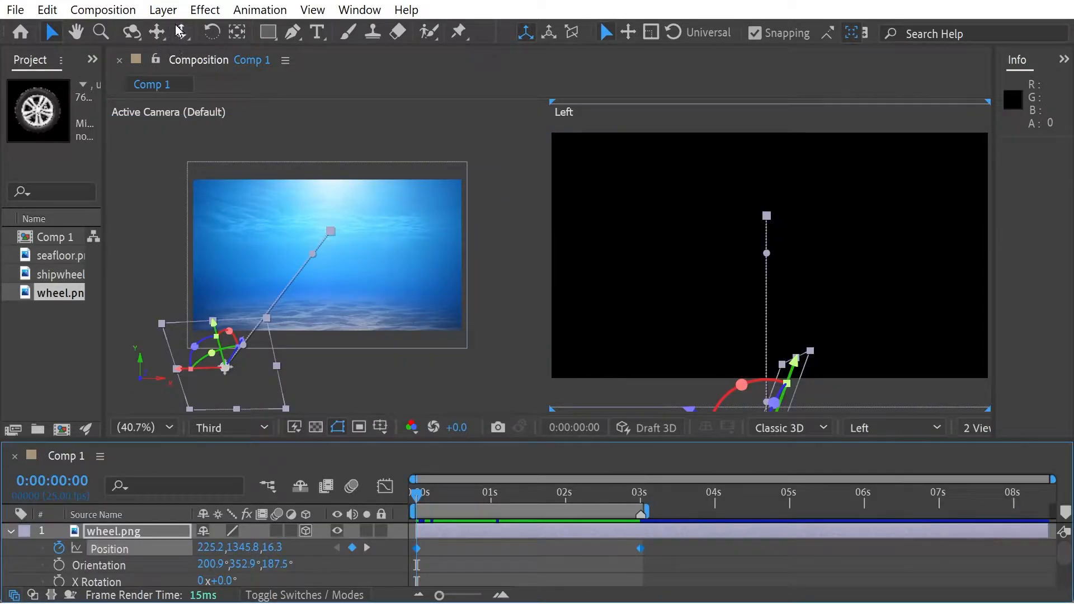
pyautogui.moveTo(180, 32)
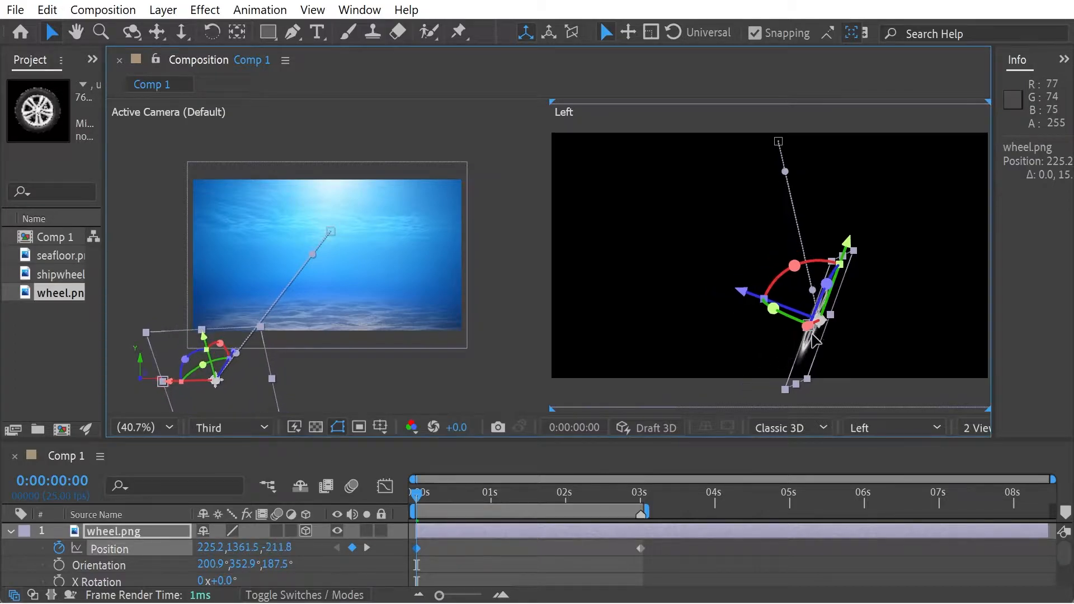
# Drag the first Position keyframe point so Y is about 1155 and Z about -1008
pyautogui.moveTo(808, 335); pyautogui.dragTo(805, 301)
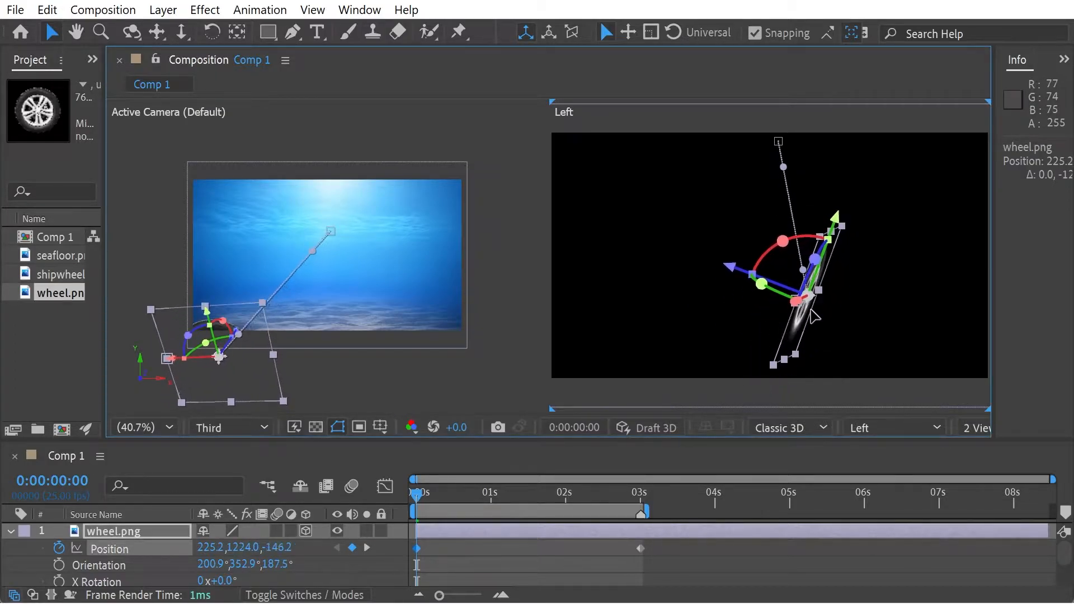
pyautogui.moveTo(801, 298); pyautogui.dragTo(860, 309)
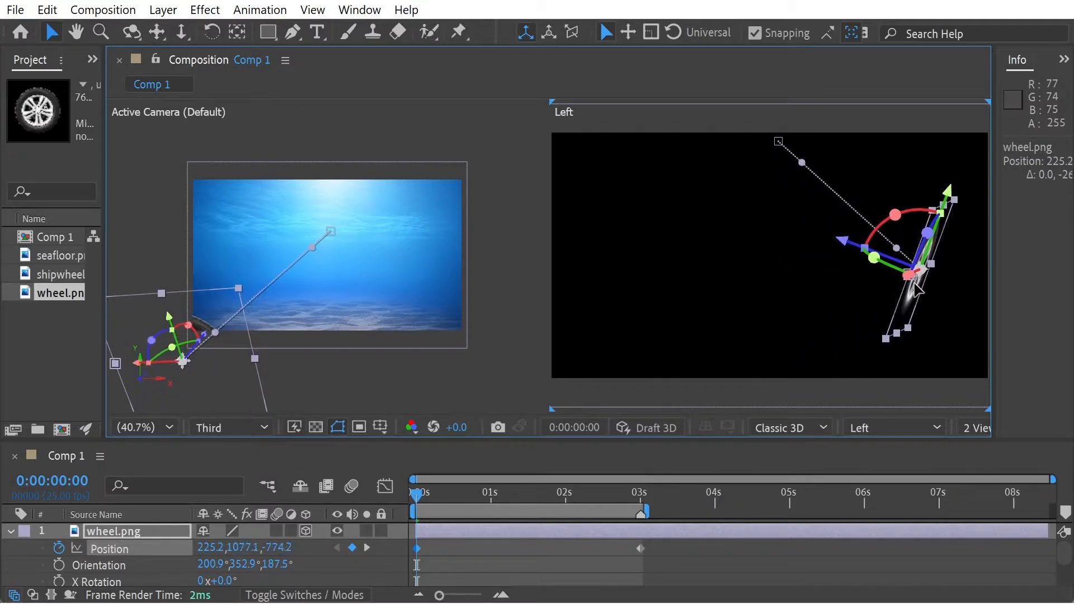
pyautogui.moveTo(915, 274); pyautogui.dragTo(953, 280)
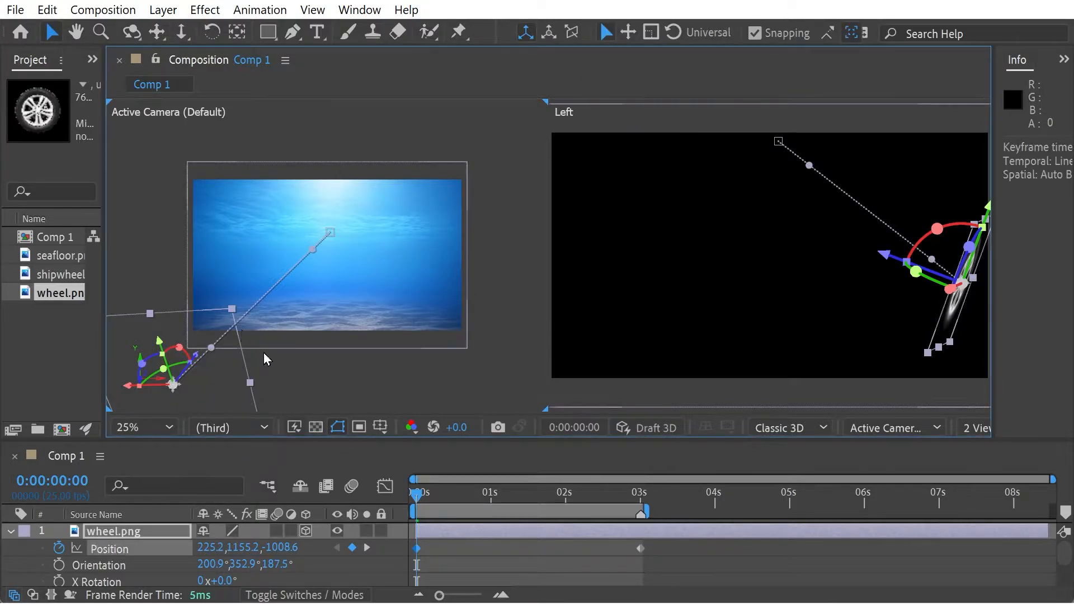
pyautogui.moveTo(322, 264)
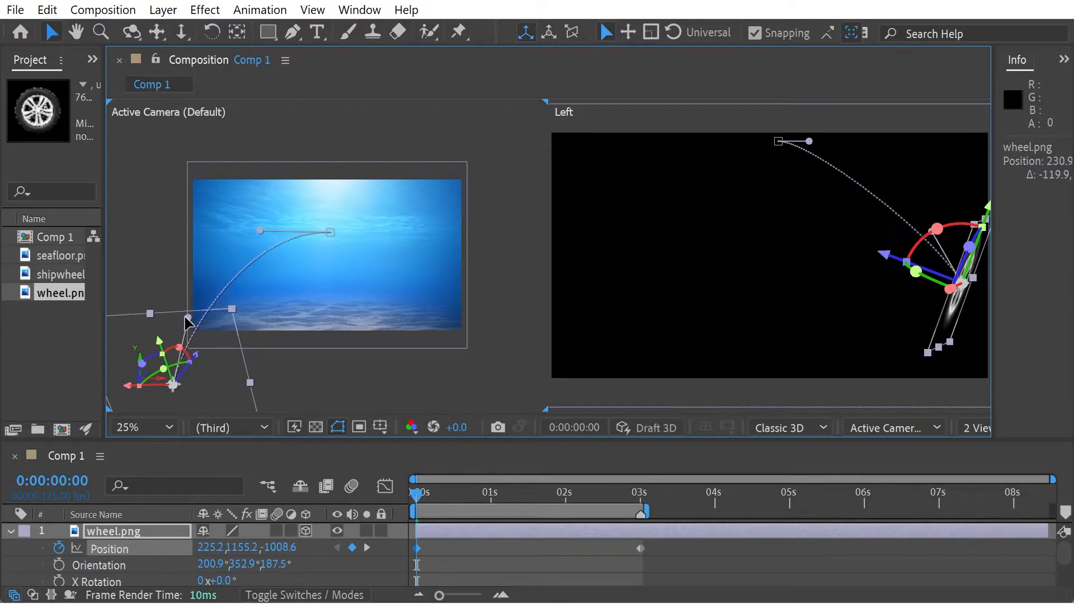
# Curve the motion path with its Bezier handle and move the second Position keyframe to about 1s
pyautogui.moveTo(190, 322); pyautogui.dragTo(159, 294)
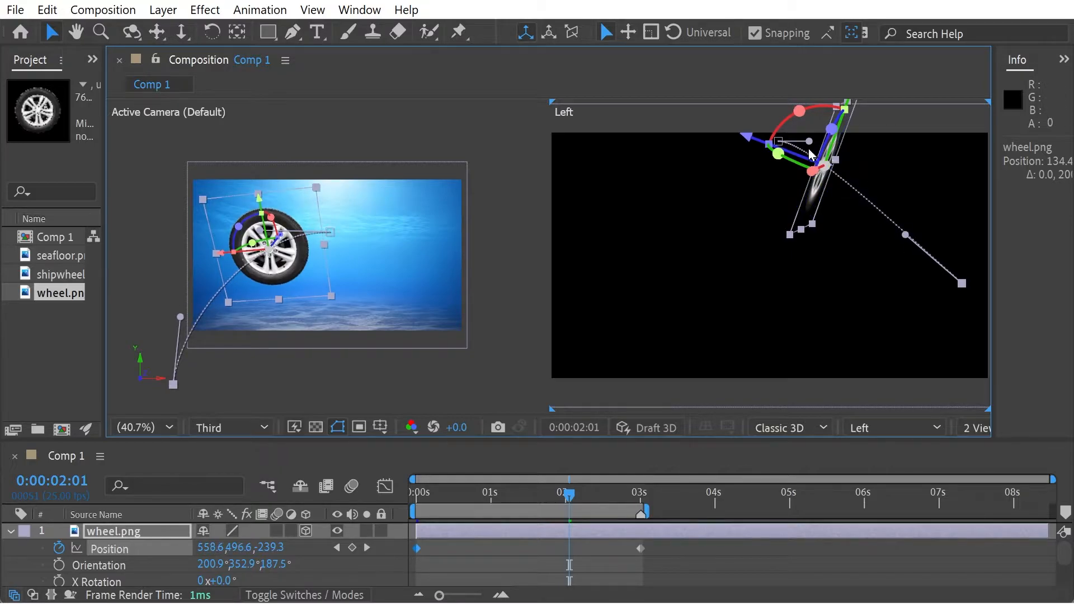
pyautogui.moveTo(819, 155); pyautogui.dragTo(805, 181)
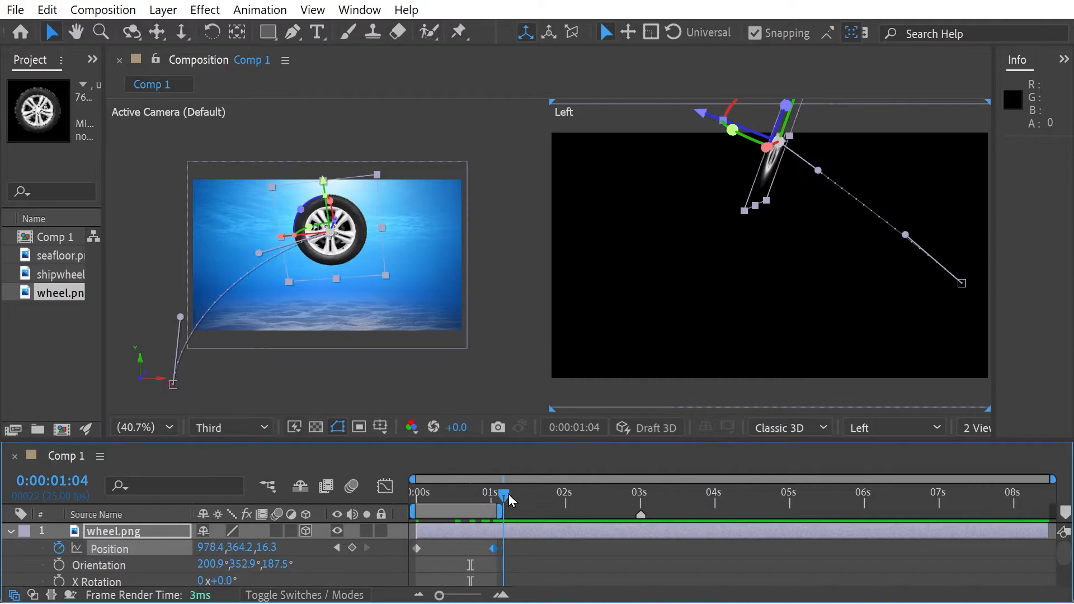
# At the 1:01 keyframe, set the wheel's Position Z value to 3000
pyautogui.click(414, 492)
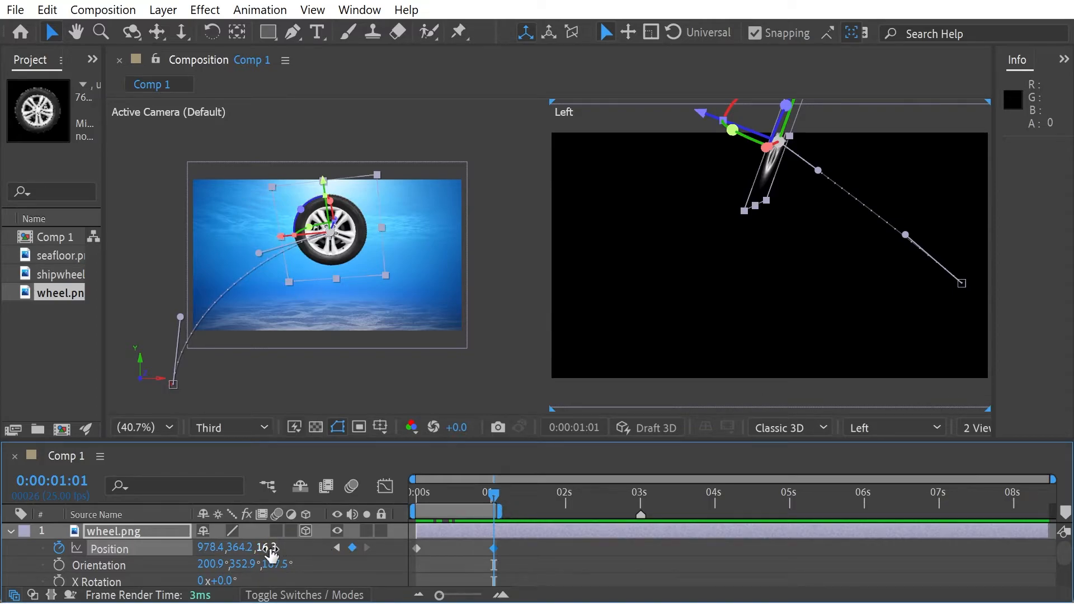
pyautogui.doubleClick(276, 547)
pyautogui.write('3000')
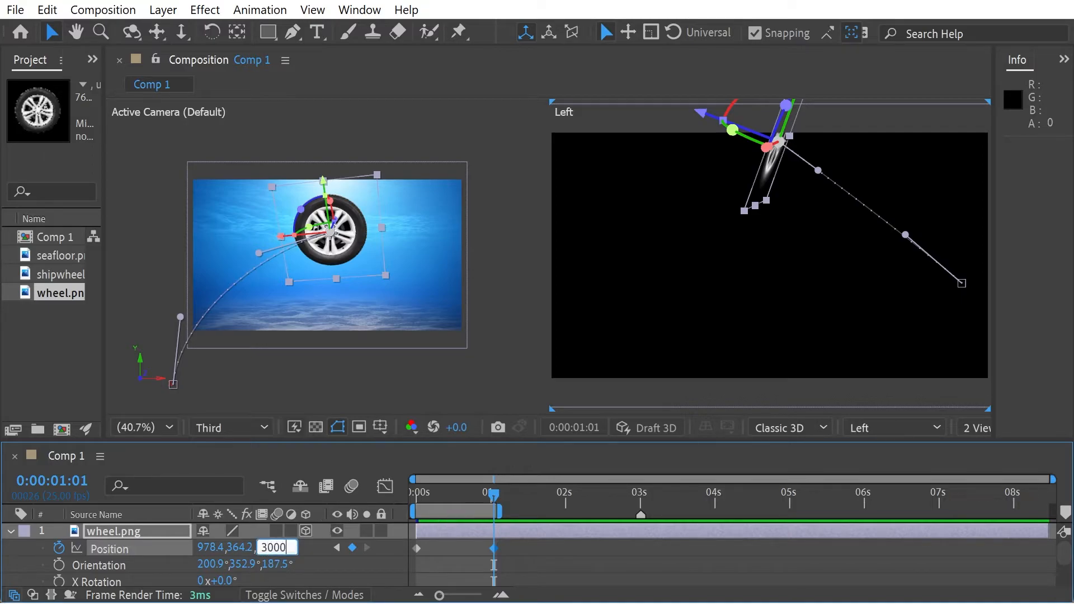
pyautogui.press('Enter')
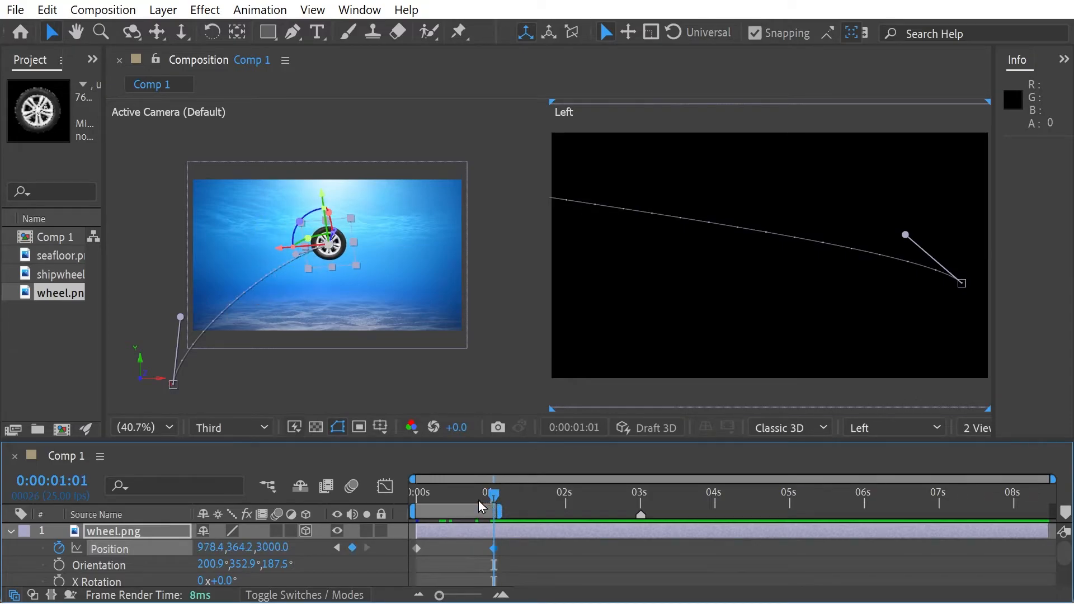
# Zoom out the Left view and curve the far path segment with its Bezier handle
pyautogui.click(184, 32)
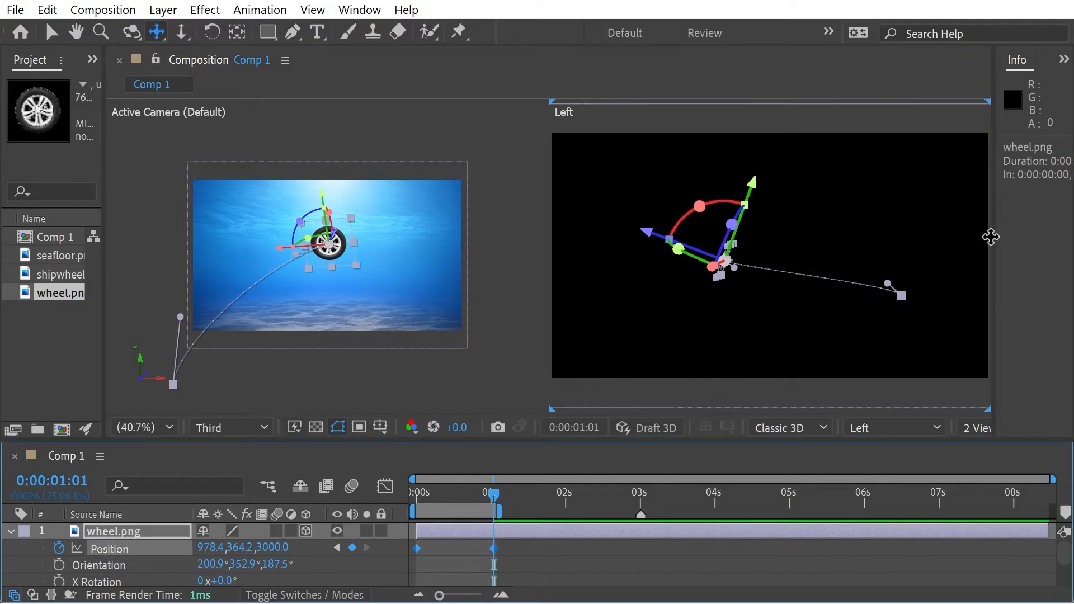
pyautogui.moveTo(888, 284)
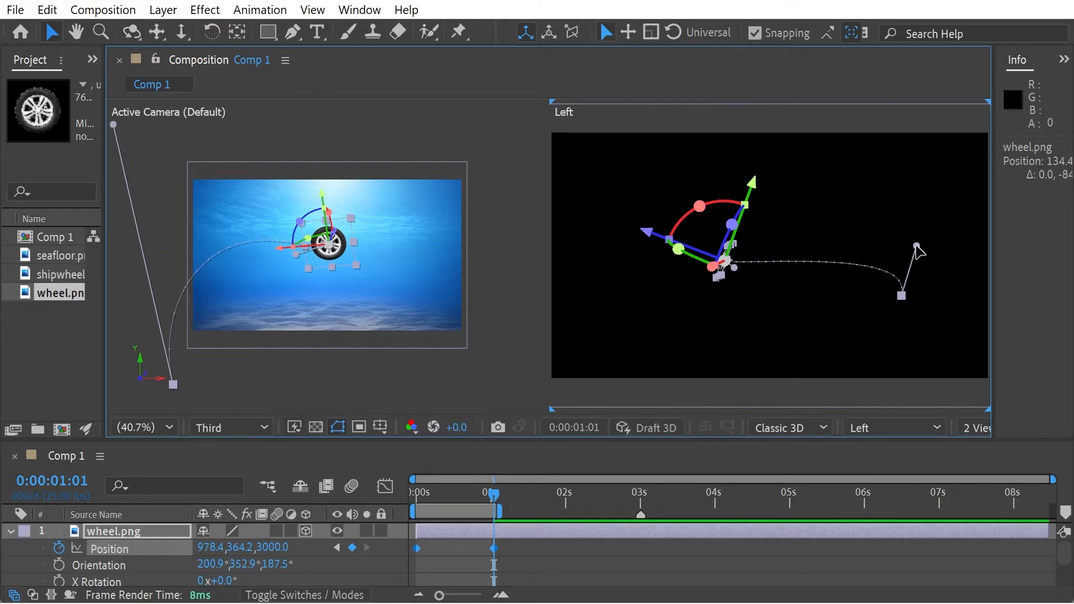
pyautogui.moveTo(917, 248); pyautogui.dragTo(904, 255)
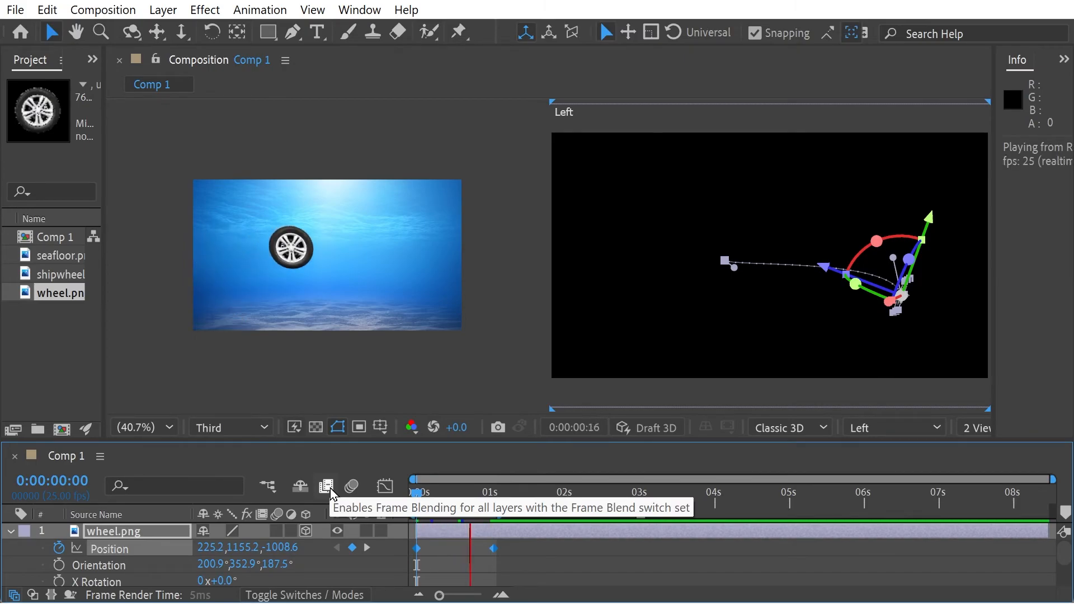
pyautogui.moveTo(470, 491); pyautogui.dragTo(464, 492)
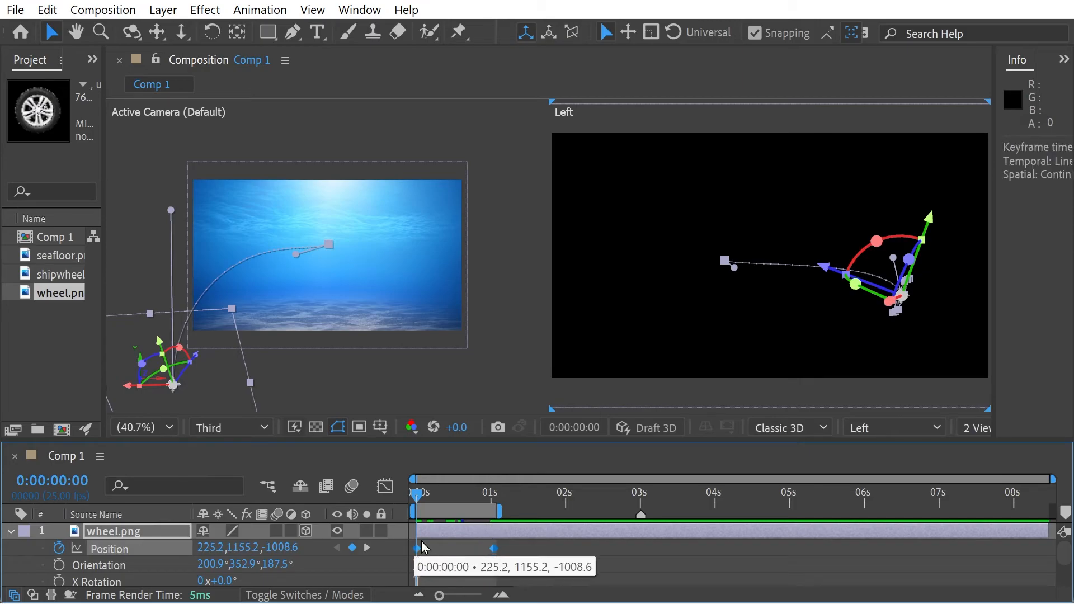
# Extend the work area to 2s and paste the starting Position keyframe at 2:00
pyautogui.moveTo(499, 511); pyautogui.dragTo(569, 511)
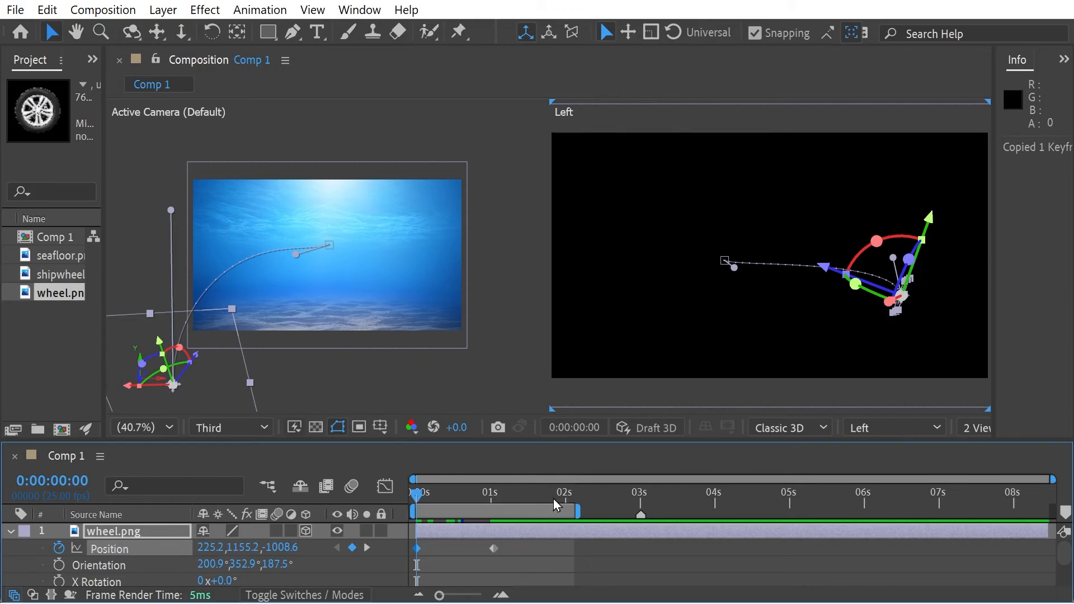
pyautogui.click(565, 494)
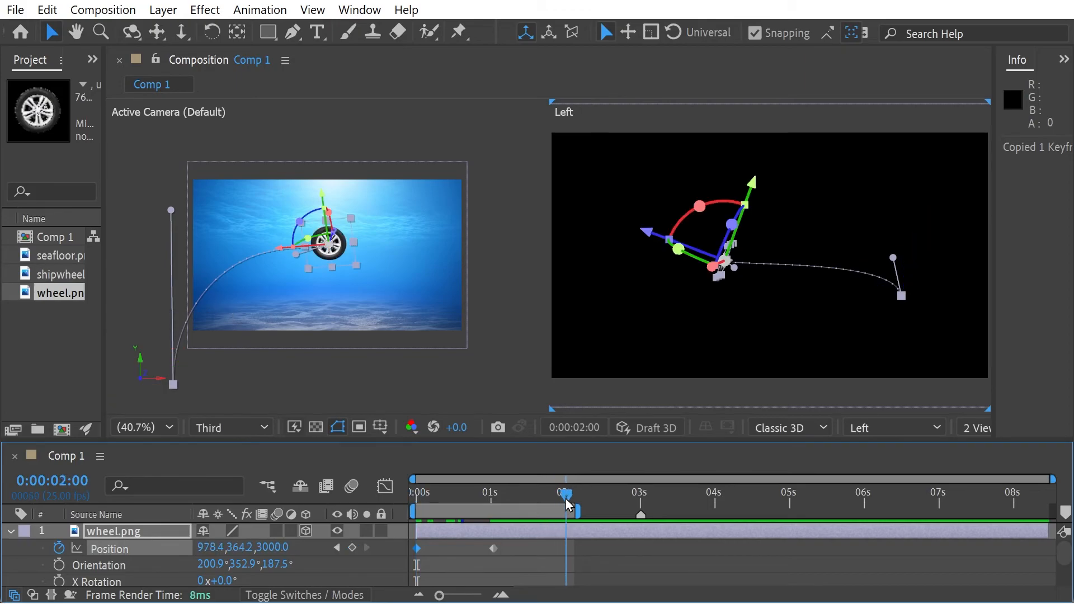
pyautogui.press('ctrl+v')
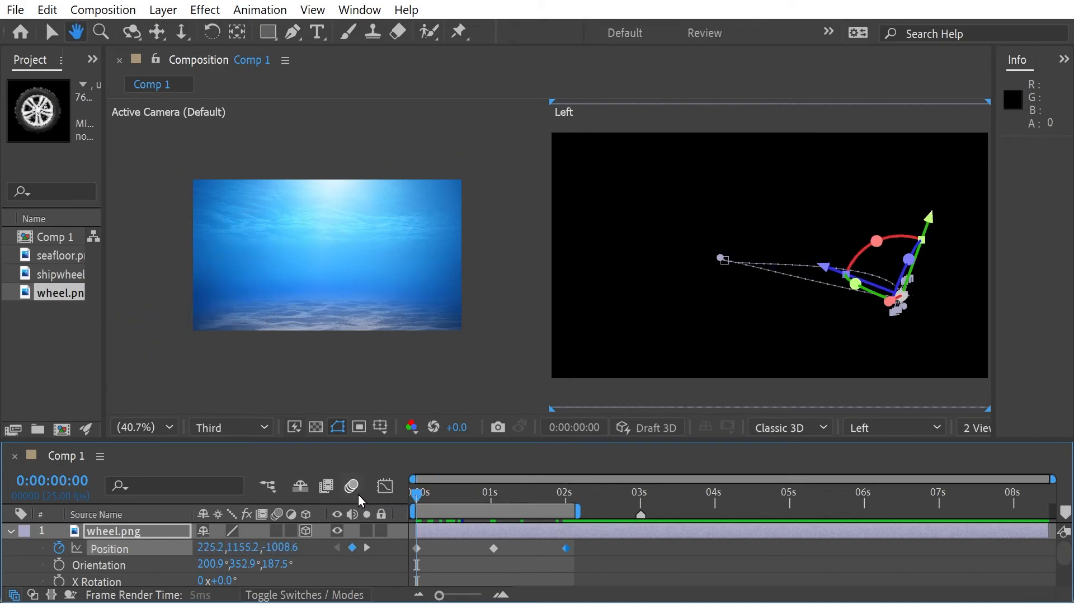
# Preview the round trip with motion blur enabled
pyautogui.press('space')
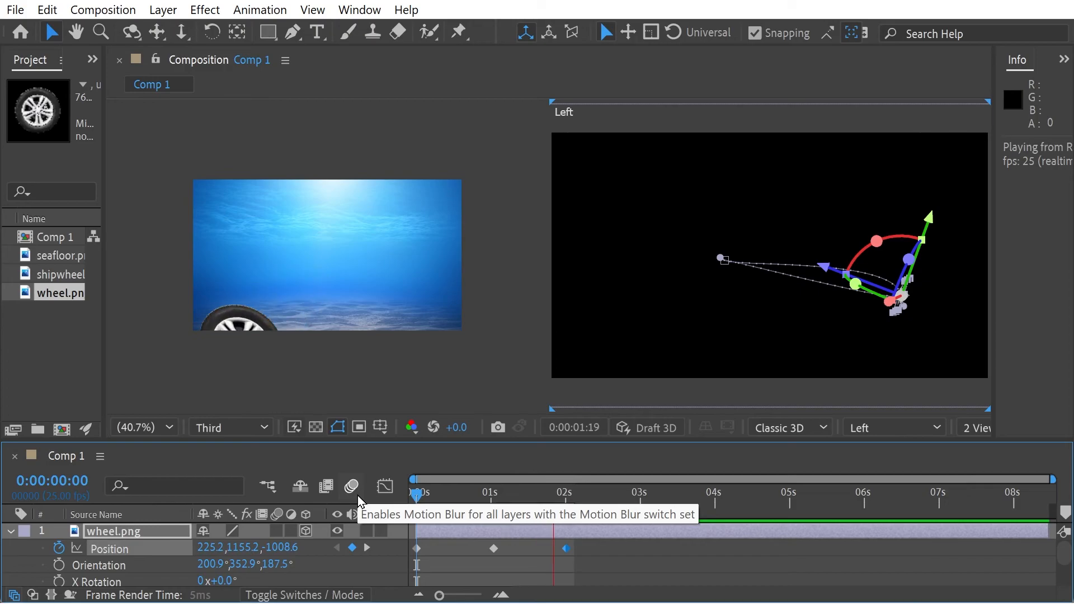
pyautogui.click(466, 493)
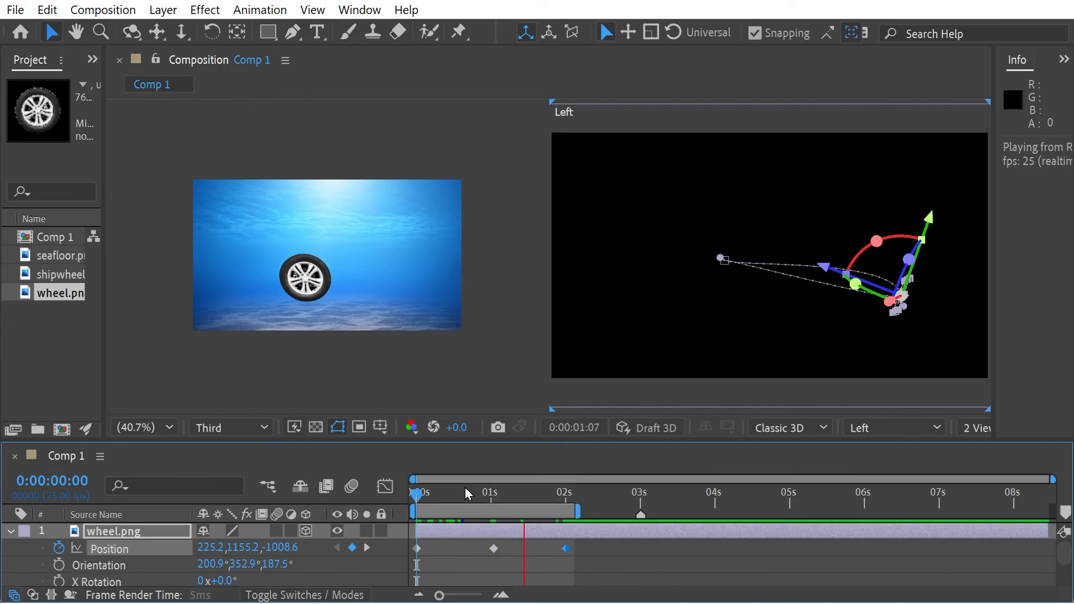
pyautogui.click(480, 490)
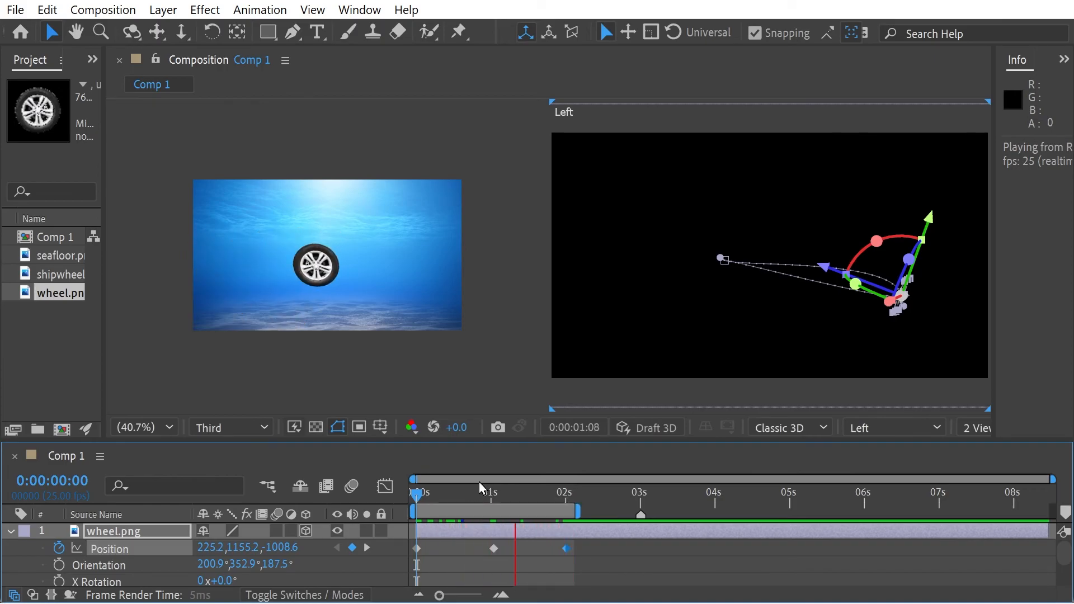